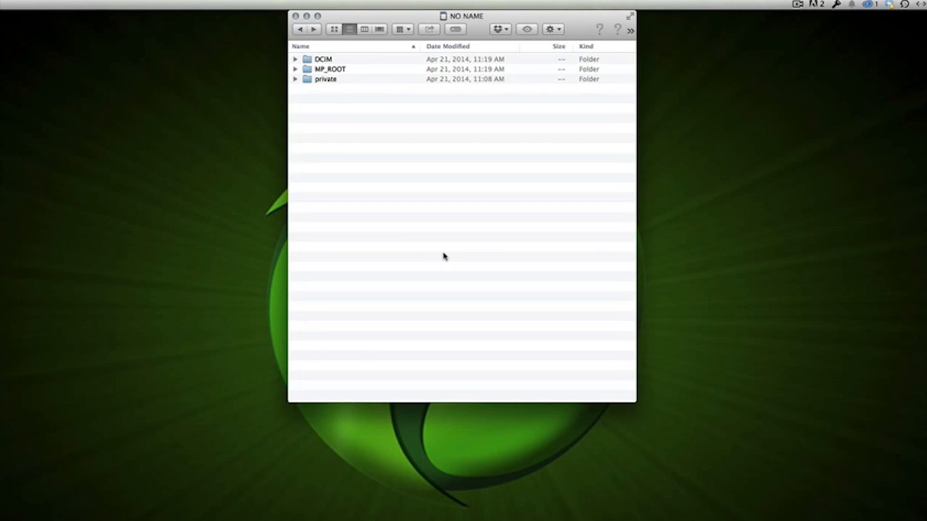
mouse_move(251, 88)
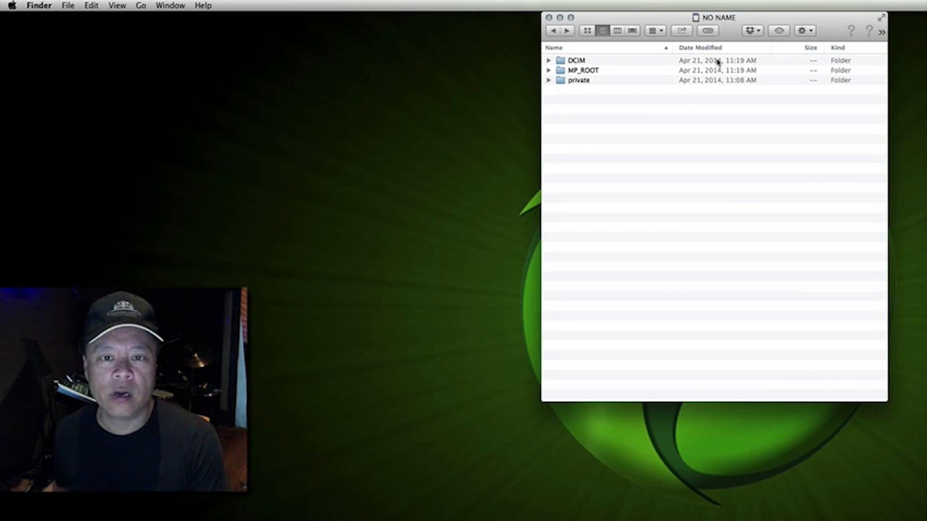
mouse_move(722, 23)
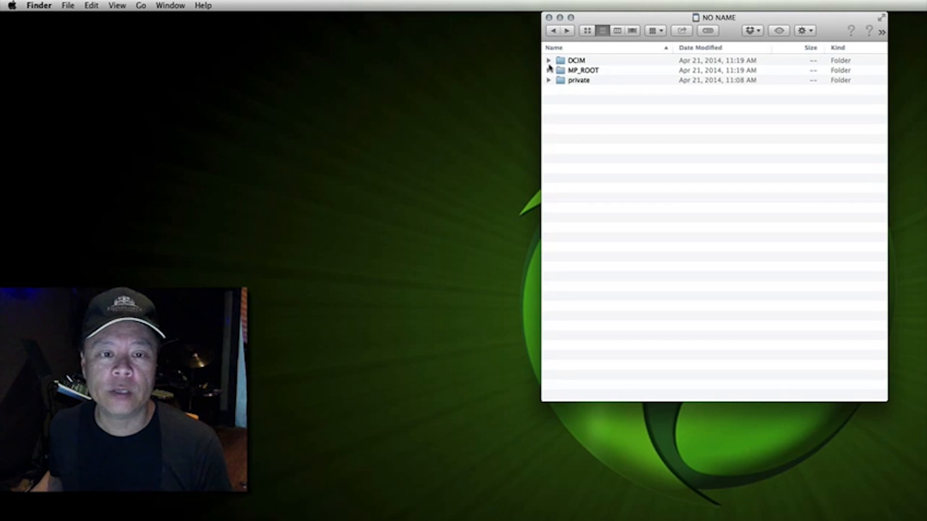
Step: Expand the card's DCIM folder and its 100MSDCF subfolder, then collapse DCIM again
left_click(549, 60)
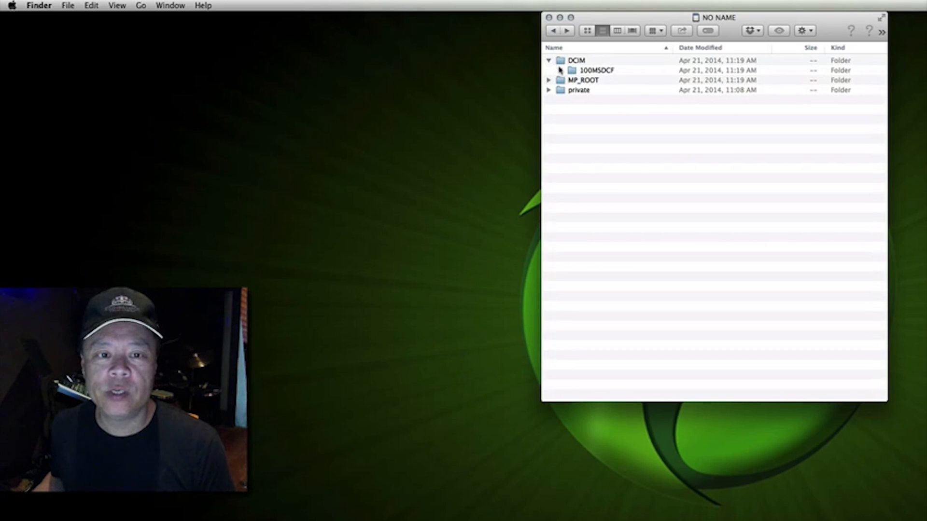
left_click(558, 70)
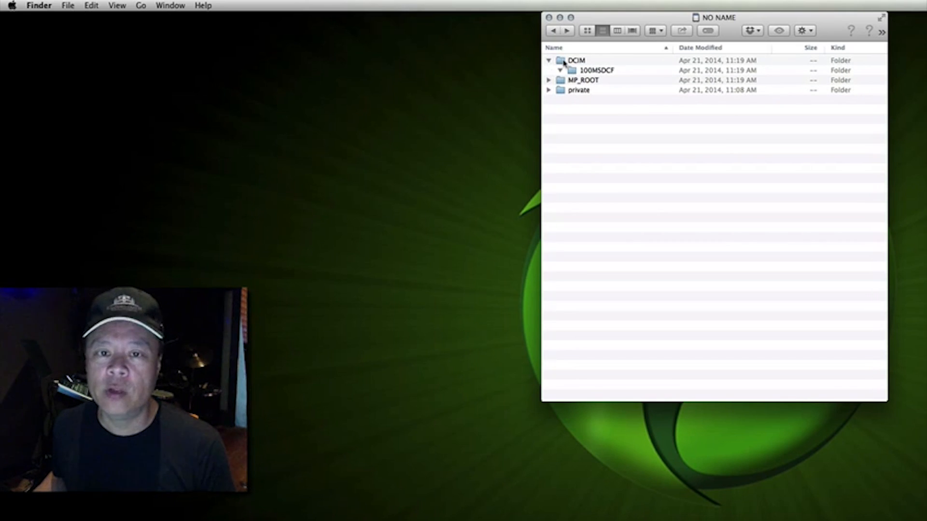
left_click(552, 61)
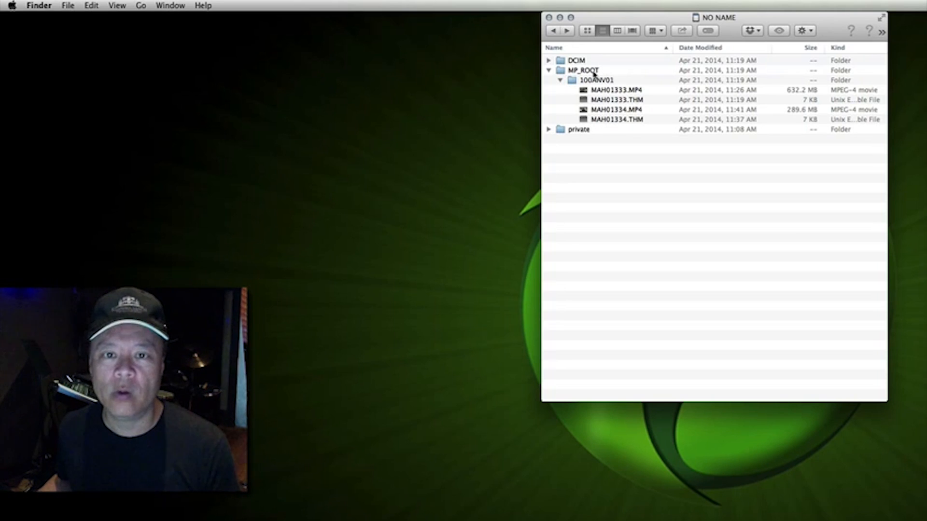
Step: Open MAH01333.MP4 and MAH01334.MP4 to view them, then collapse MP_ROOT
left_click(613, 90)
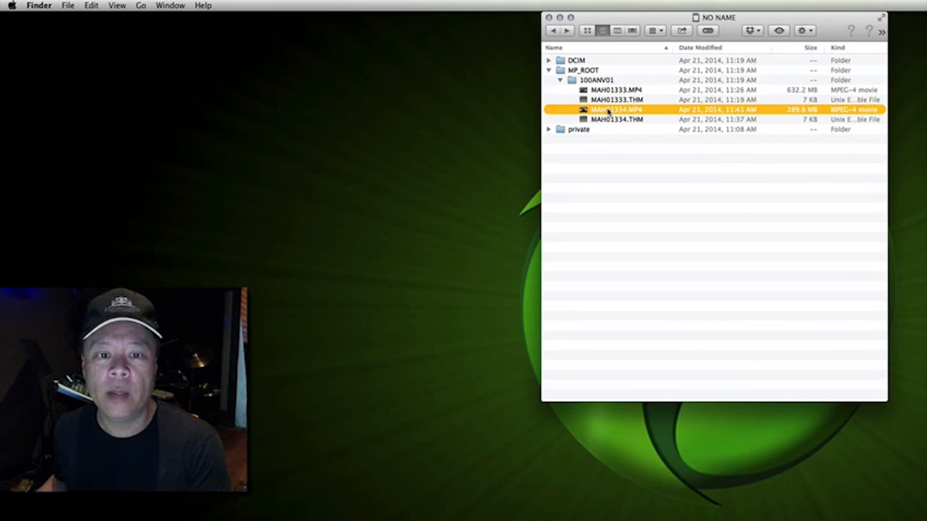
double_click(611, 109)
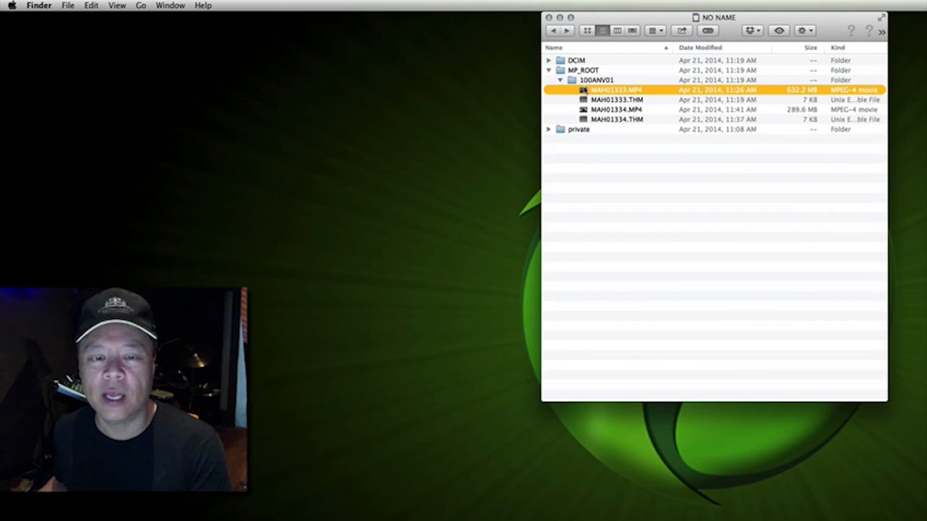
left_click(614, 110)
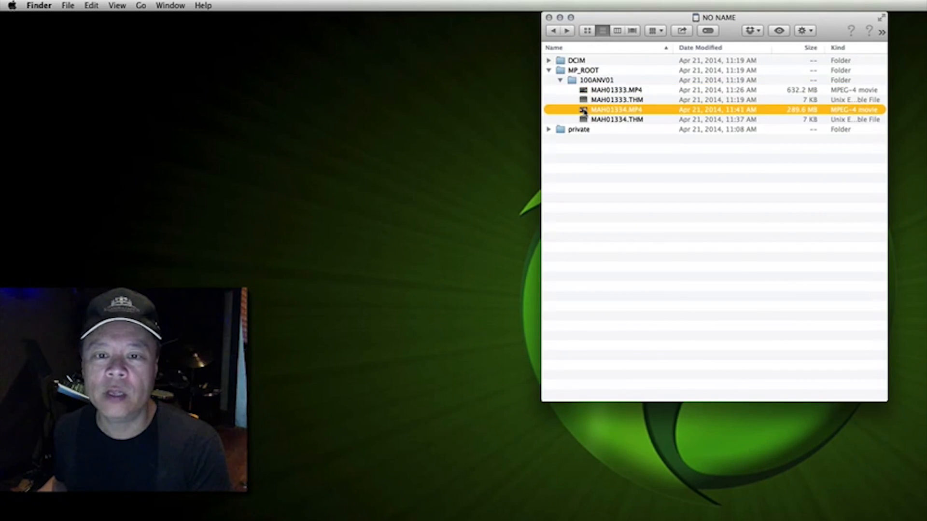
double_click(616, 110)
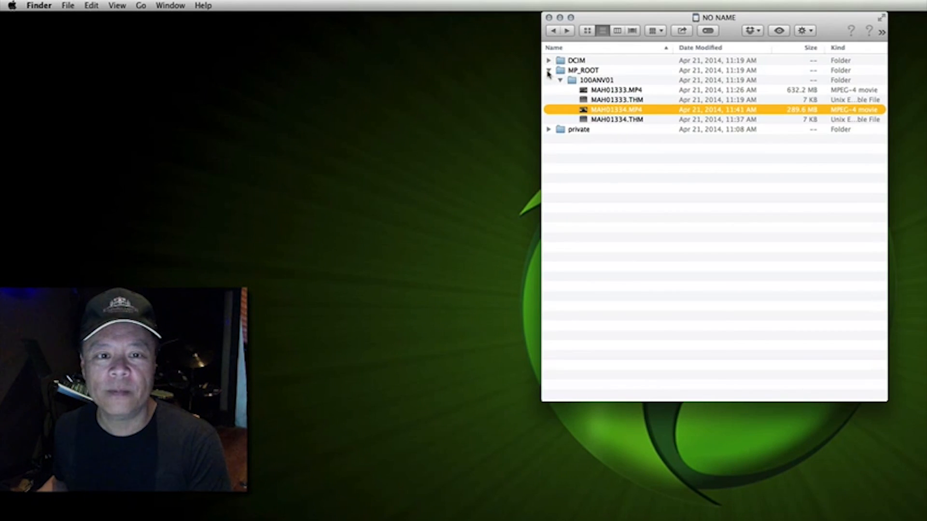
left_click(547, 70)
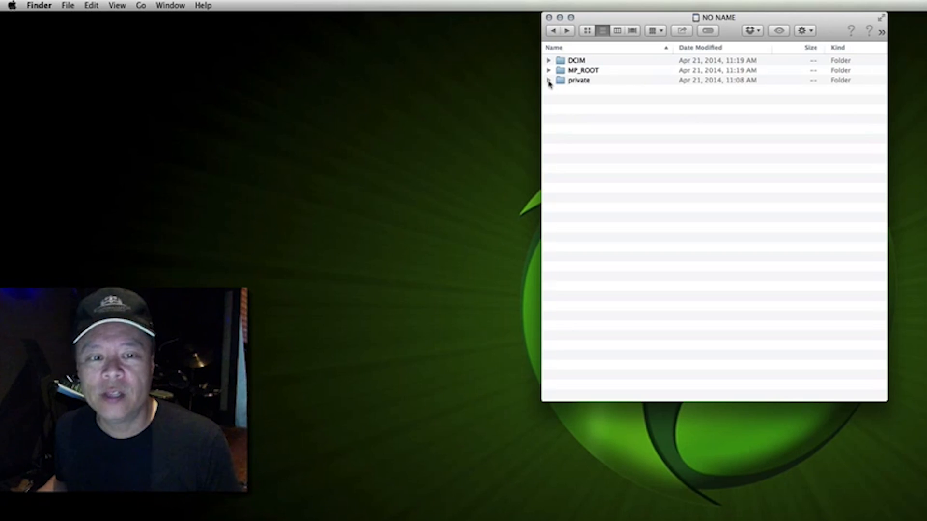
Step: Expand the private folder to reveal the 9.68 GB AVCHD package
left_click(548, 80)
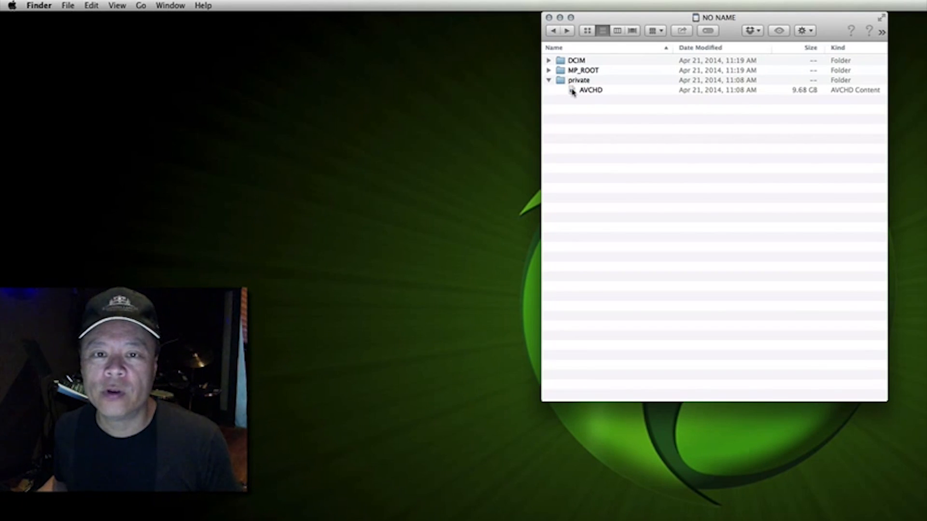
mouse_move(845, 101)
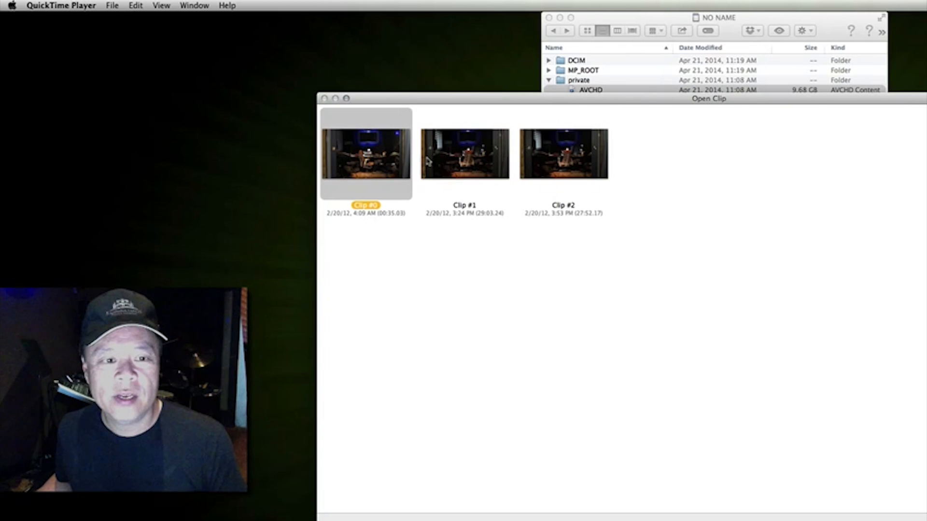
Step: Select Clip #2 in the AVCHD clip chooser and open it
left_click(562, 154)
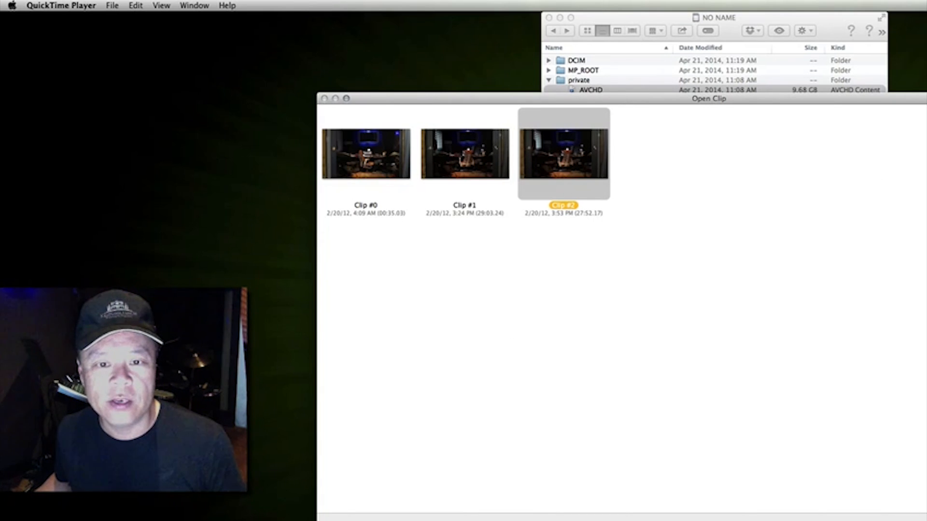
left_click(463, 156)
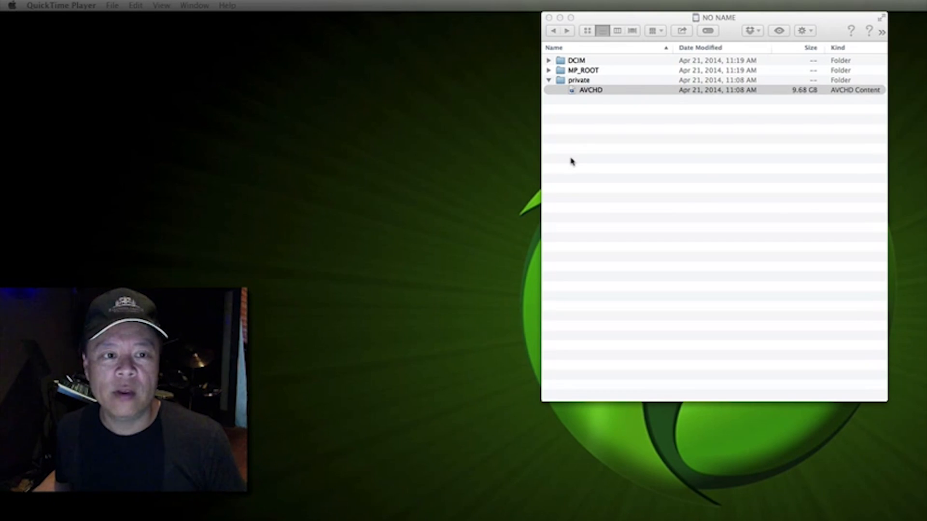
Step: Enlarge the Clip #2 window and start saving it out from the File menu
double_click(590, 90)
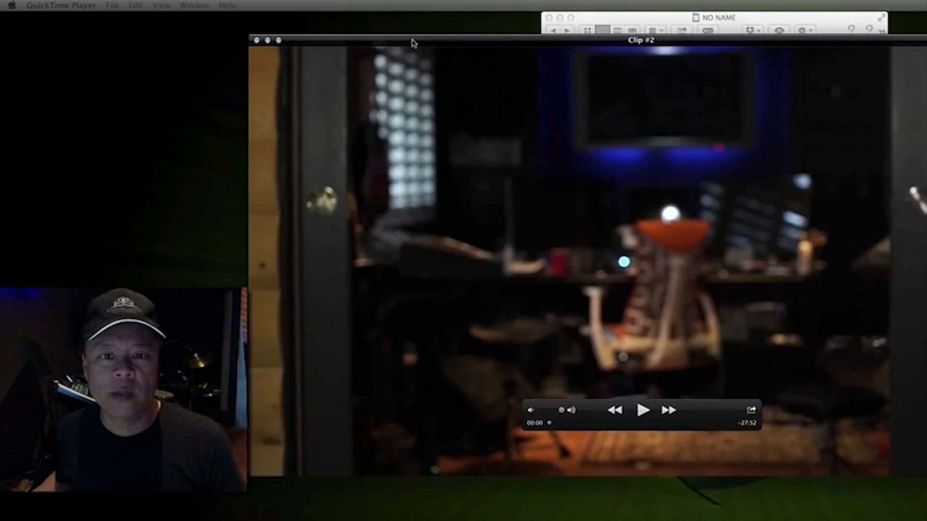
left_click(111, 5)
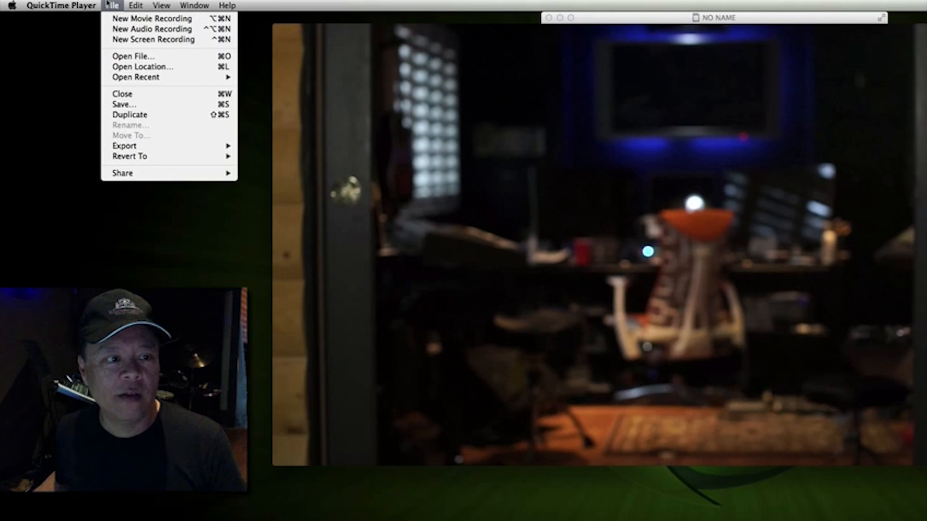
mouse_move(123, 105)
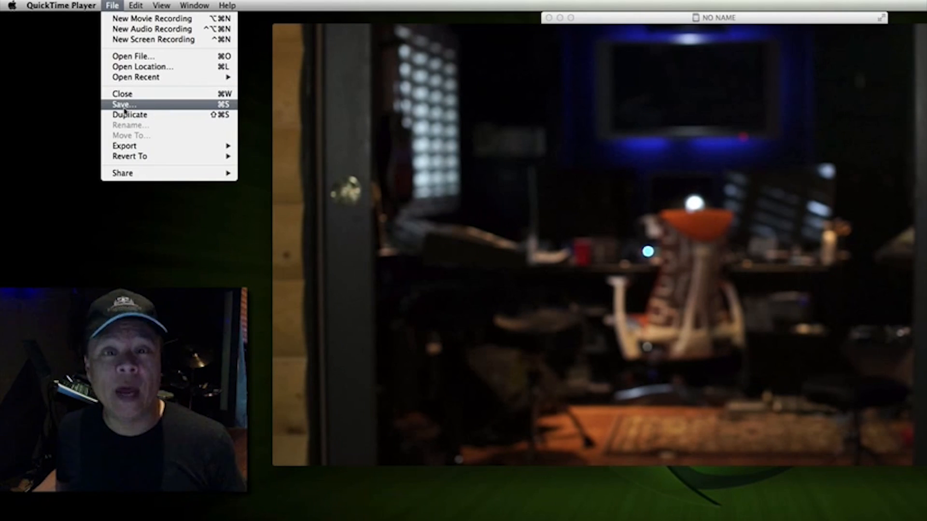
left_click(122, 104)
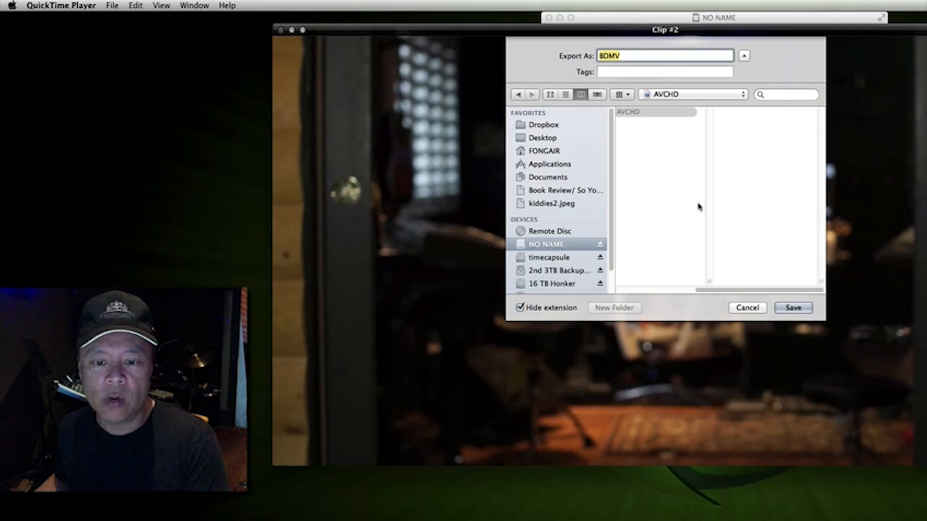
Step: Dismiss the save sheet to return to the three-clip AVCHD chooser
left_click(747, 307)
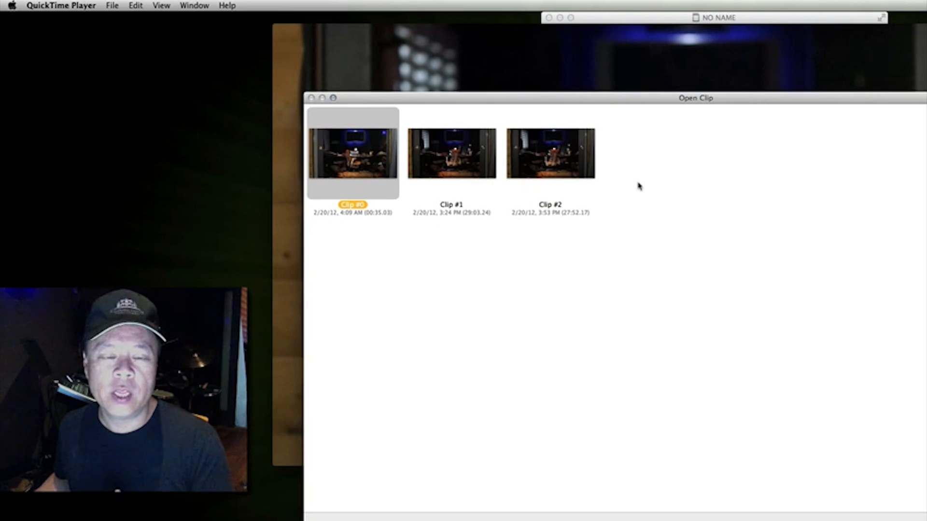
Step: Move the clip chooser higher and open Clip #0 from the AVCHD package
left_click(452, 157)
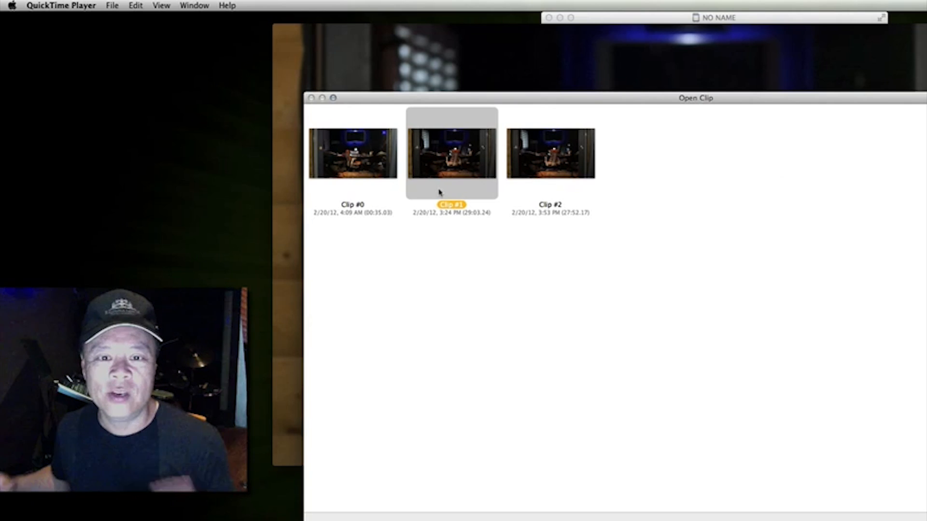
mouse_move(534, 99)
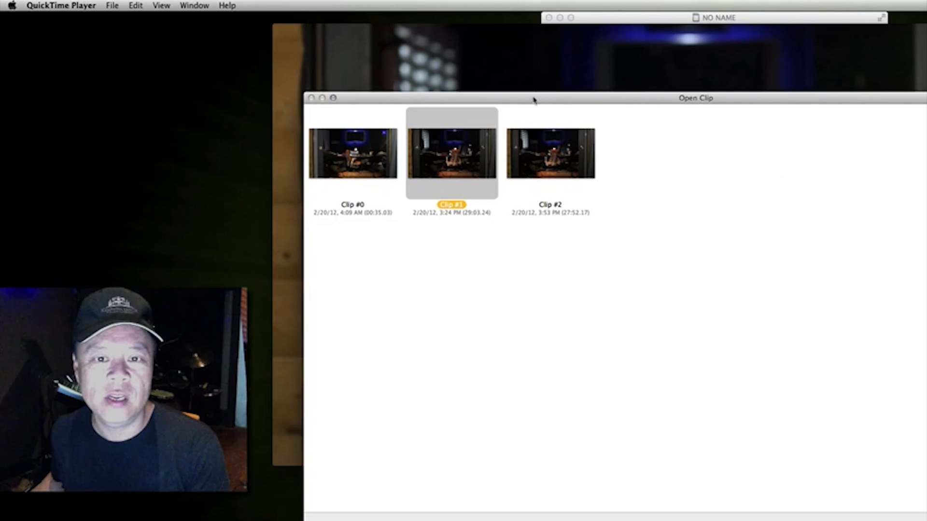
left_click_drag(695, 98, 715, 31)
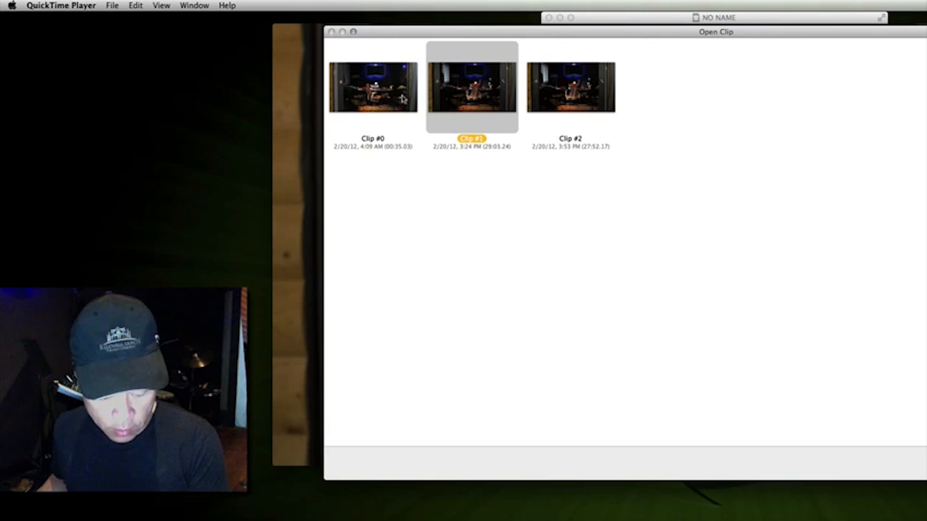
left_click(372, 89)
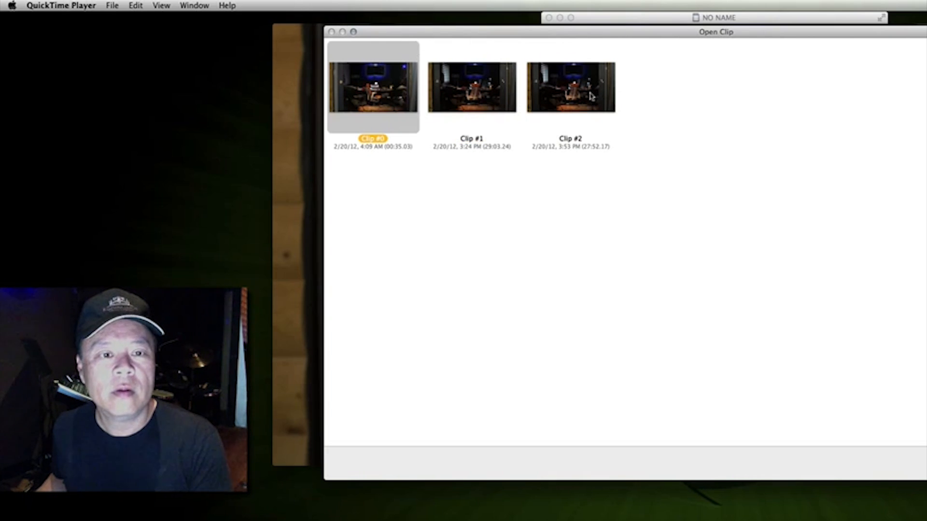
double_click(573, 86)
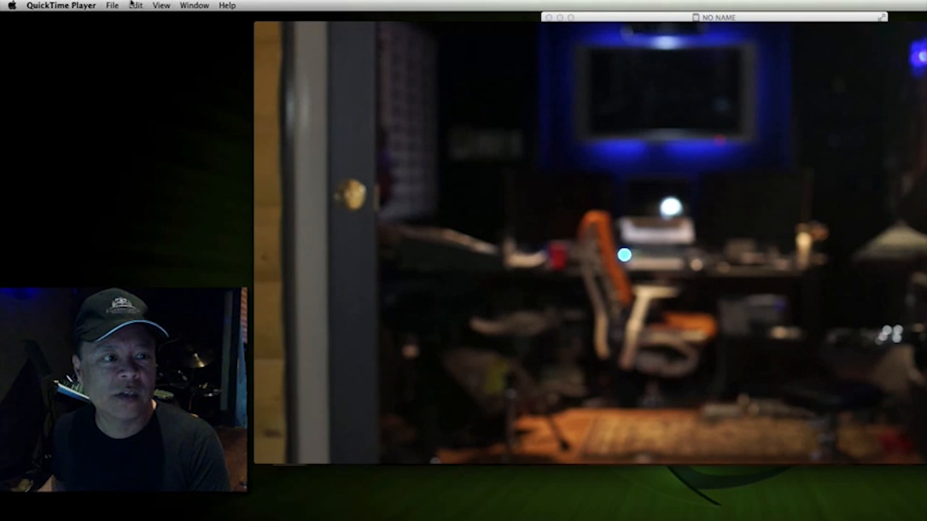
Step: Export the clip as 'clip one', replacing the existing file, then cancel the slow export
left_click(112, 5)
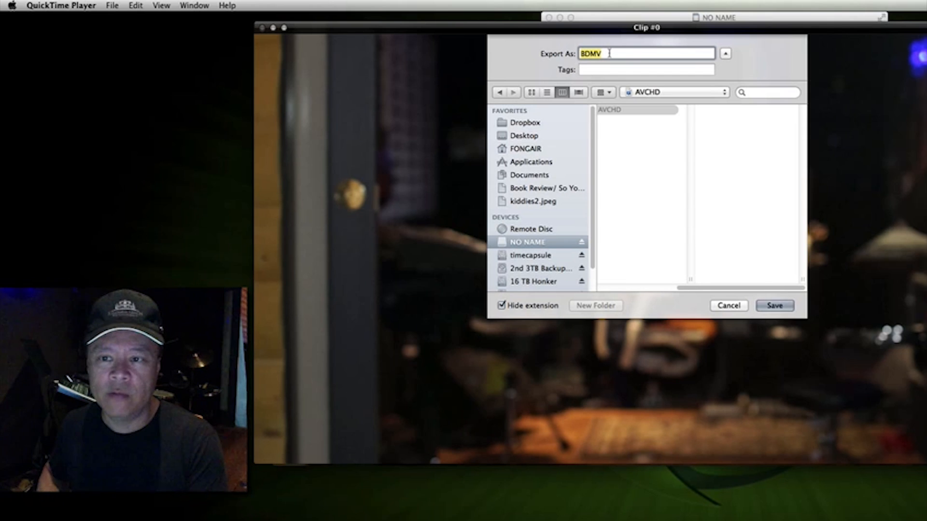
type("clip")
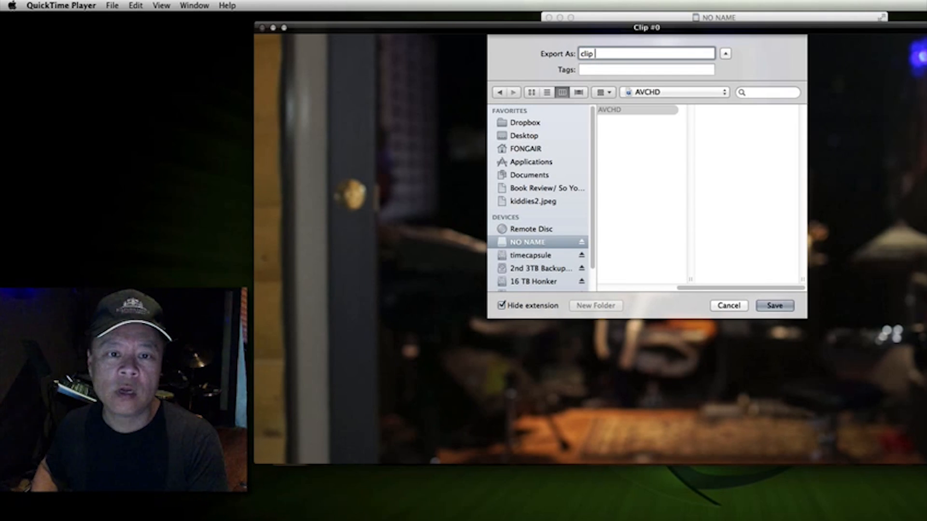
type("one")
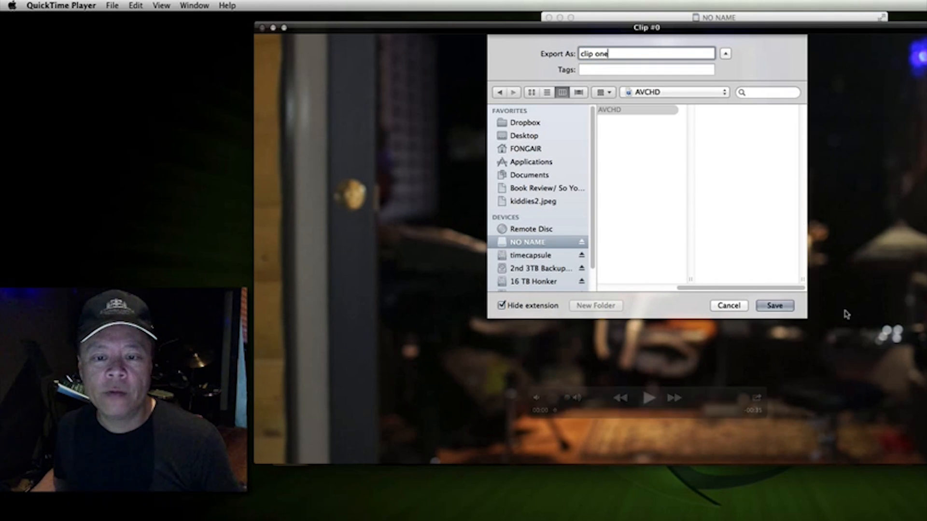
left_click(774, 306)
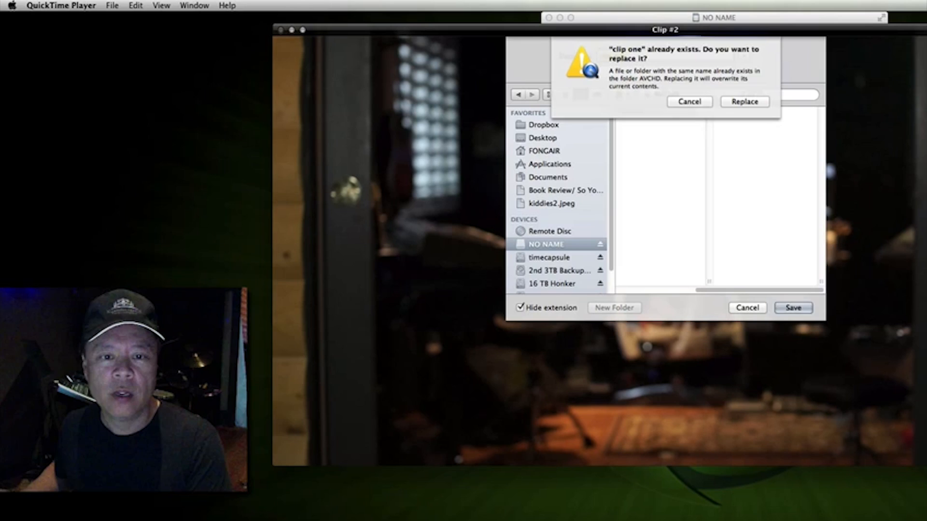
left_click(744, 101)
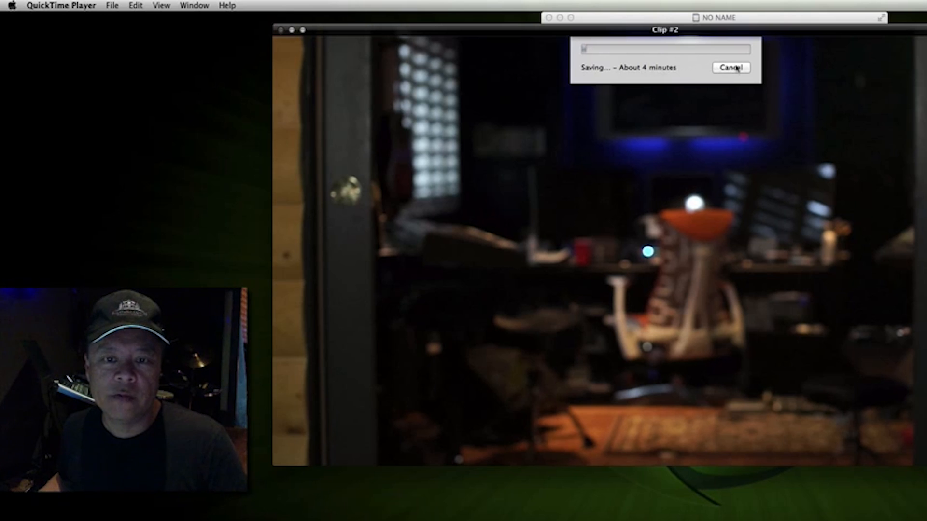
left_click(731, 67)
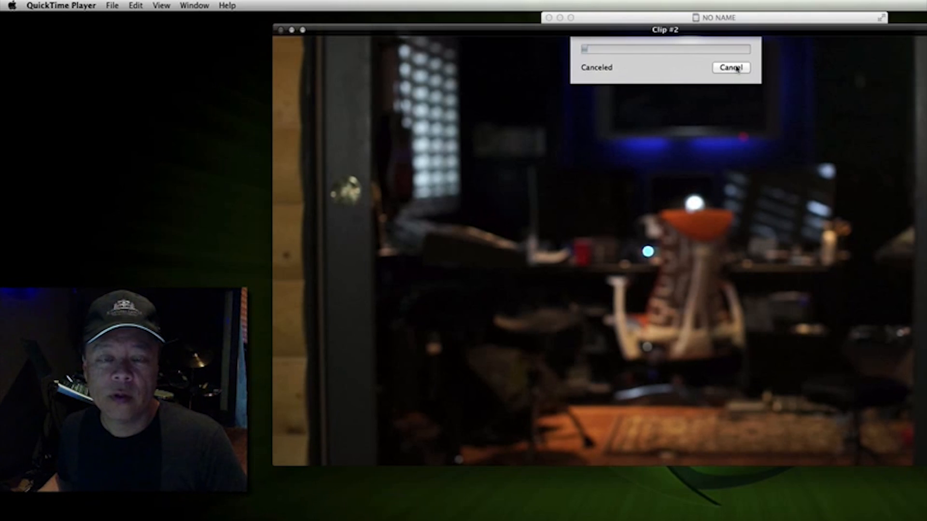
left_click(111, 6)
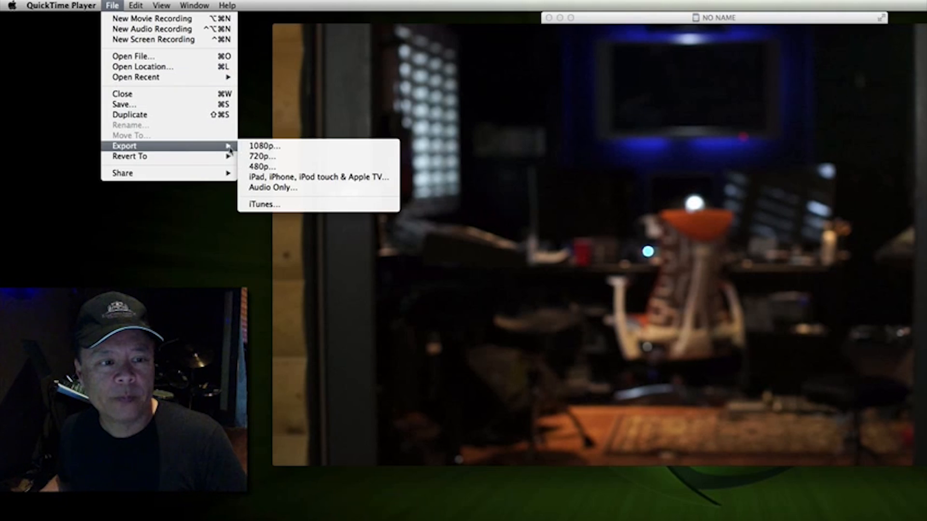
mouse_move(266, 156)
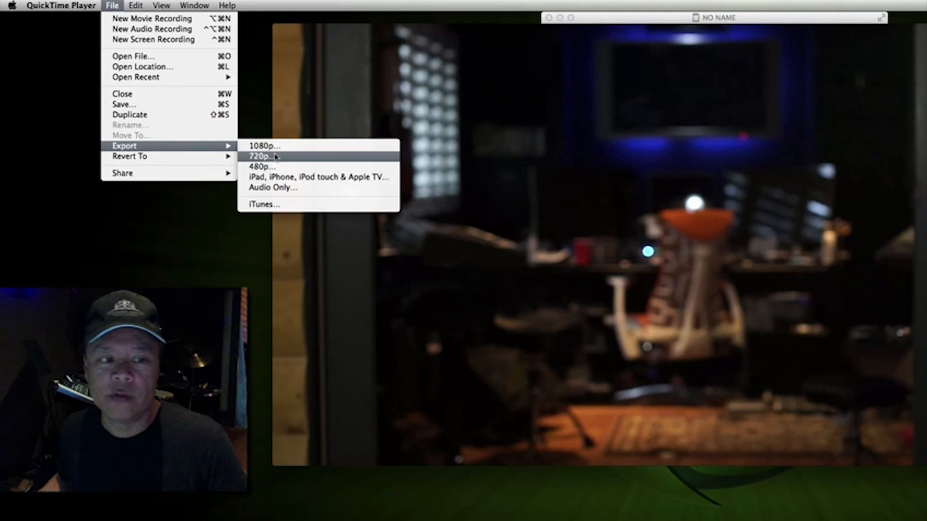
Step: Start a 720p export named 'clip one', replace the old file, then stop it
left_click(262, 155)
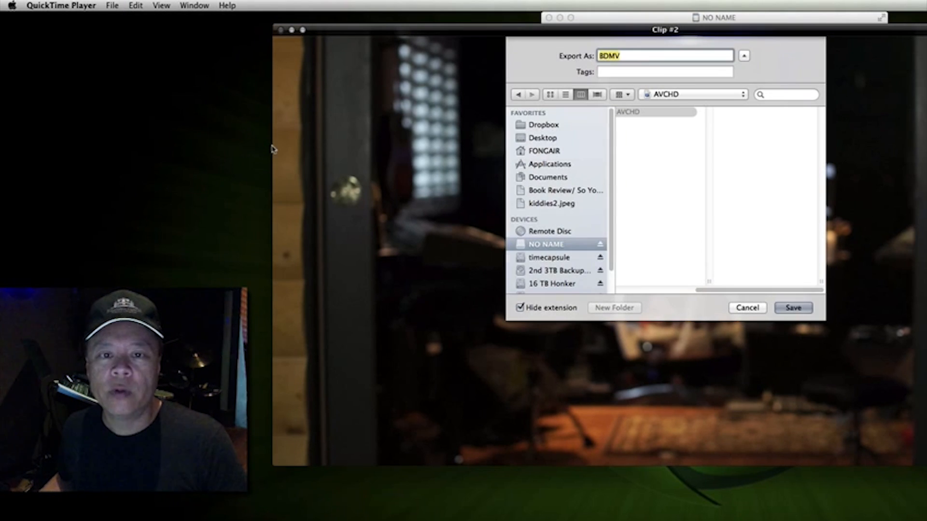
type("cl")
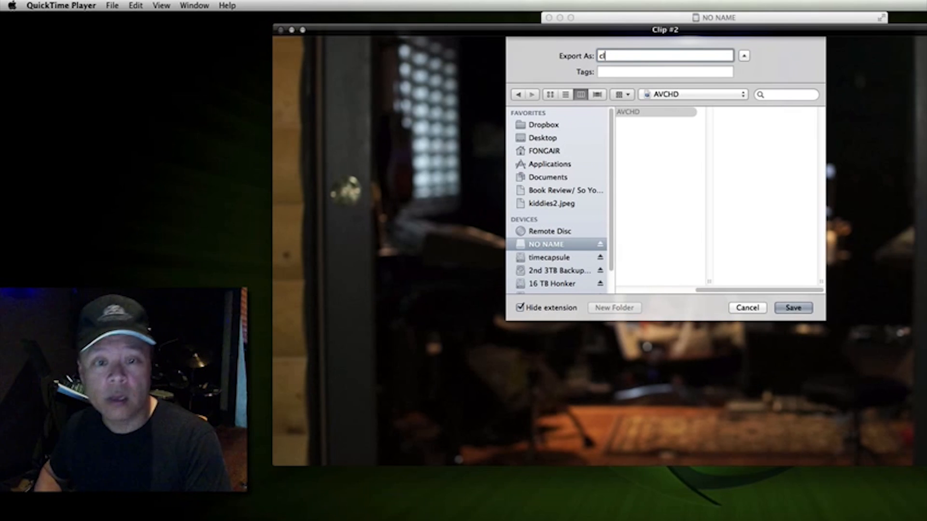
left_click(794, 308)
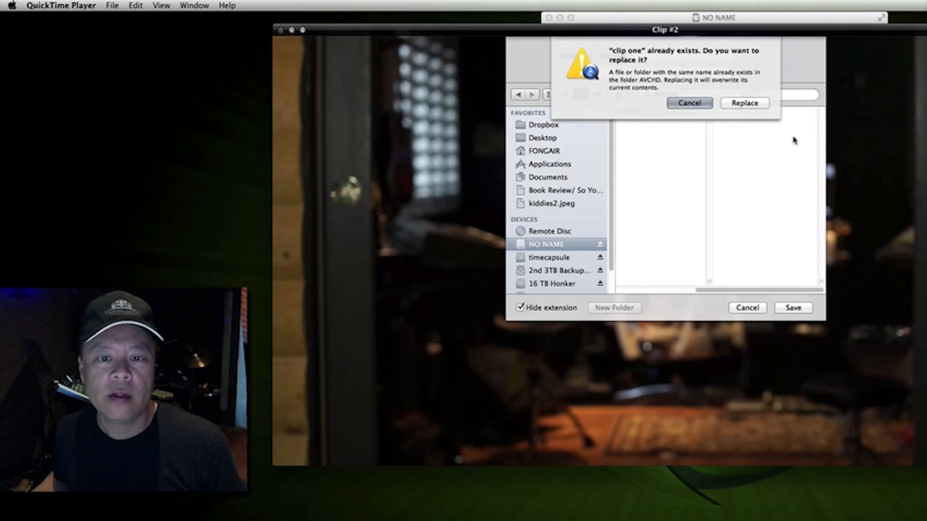
left_click(744, 103)
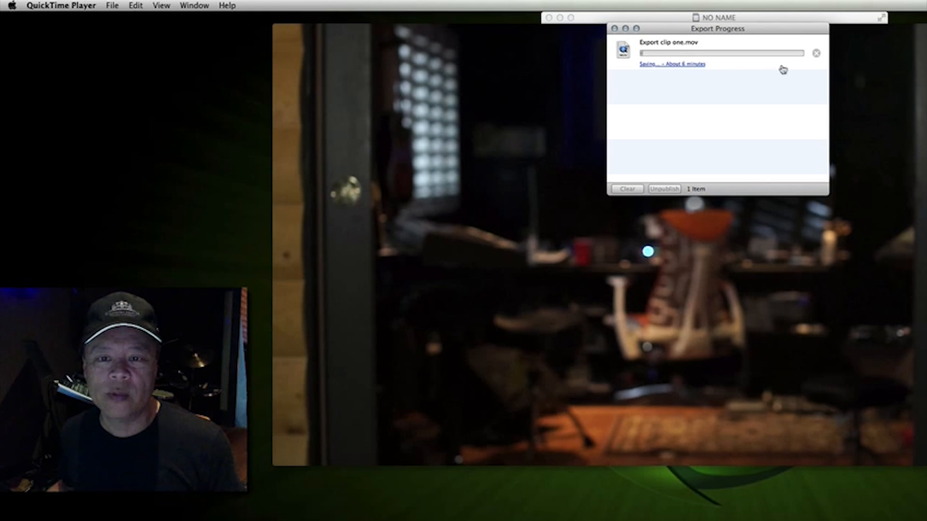
left_click(816, 53)
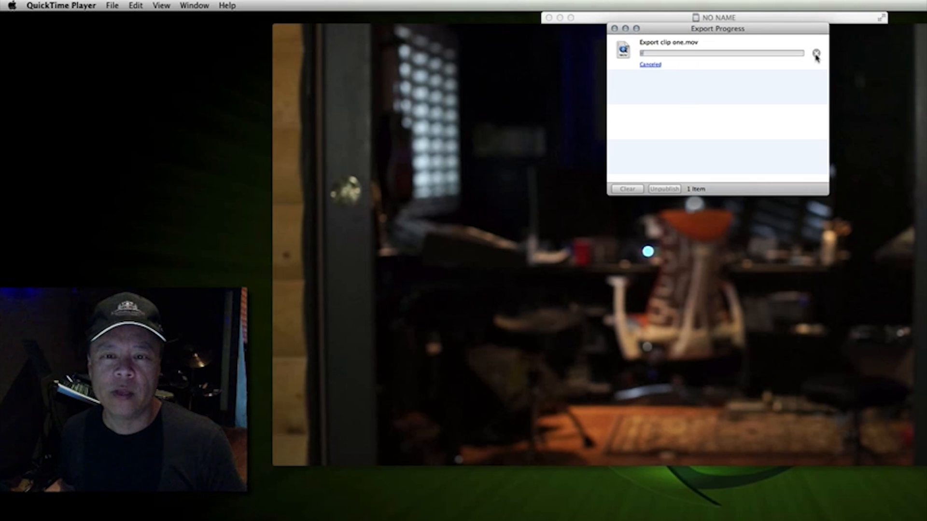
left_click(816, 52)
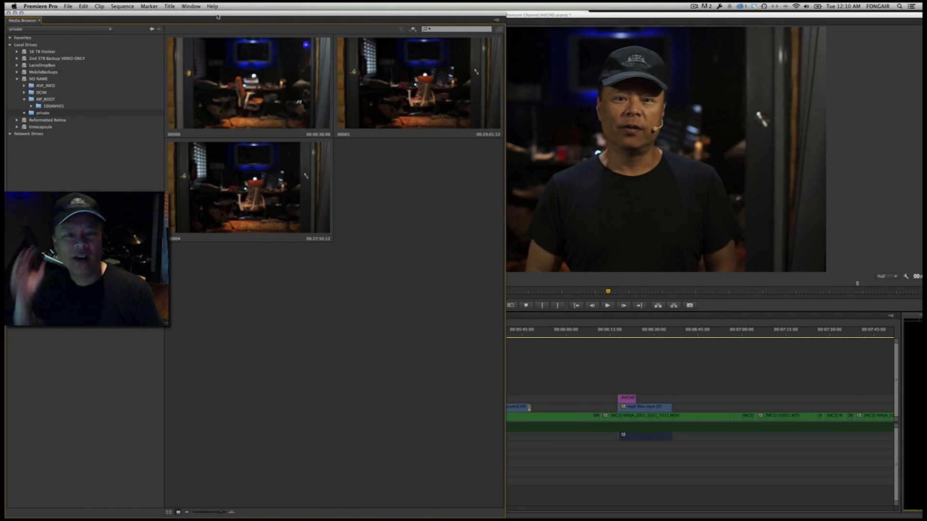
mouse_move(395, 206)
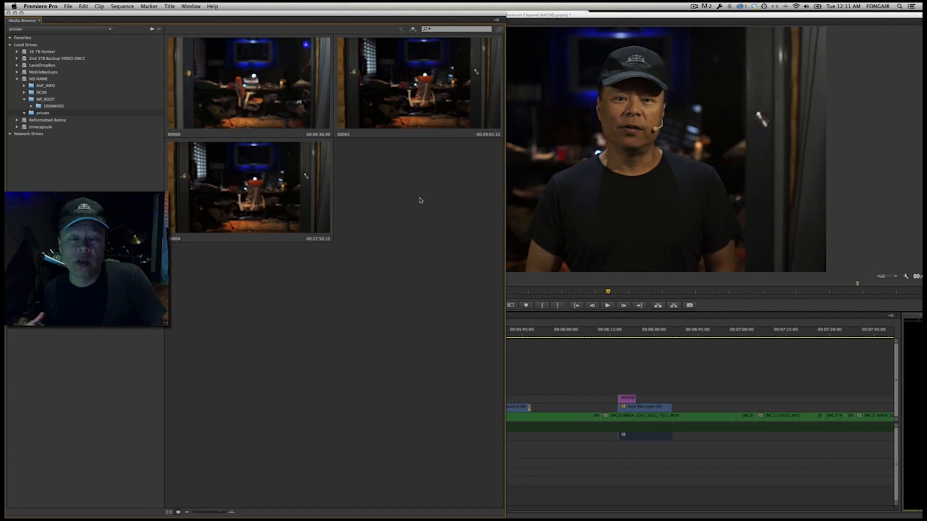
mouse_move(389, 195)
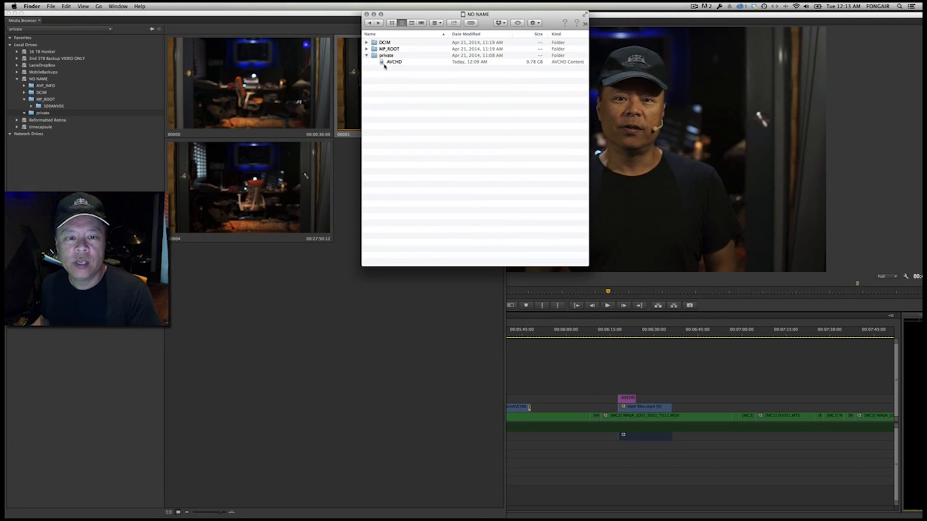
left_click(392, 62)
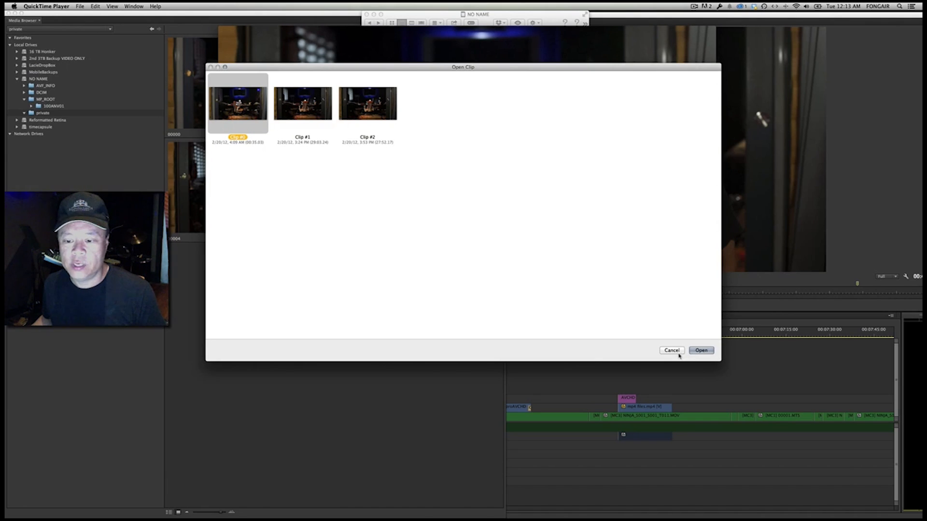
left_click(701, 350)
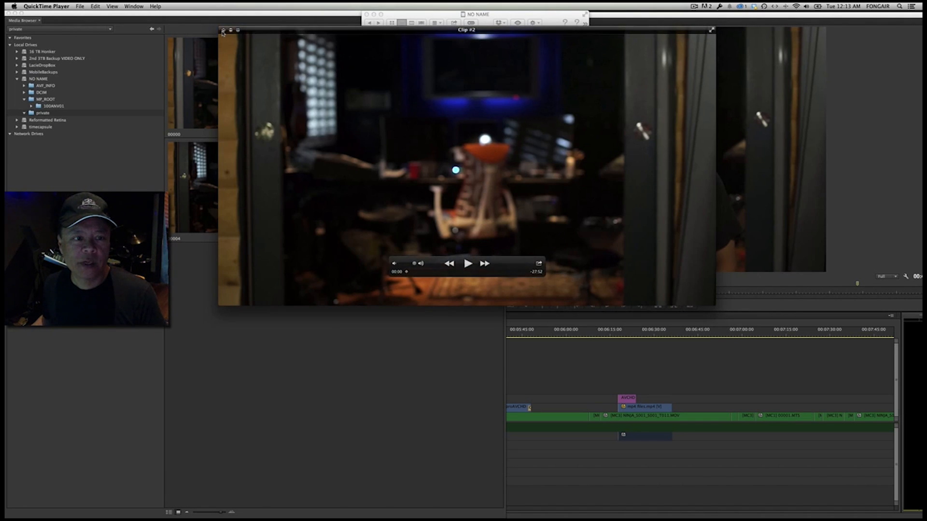
left_click(225, 30)
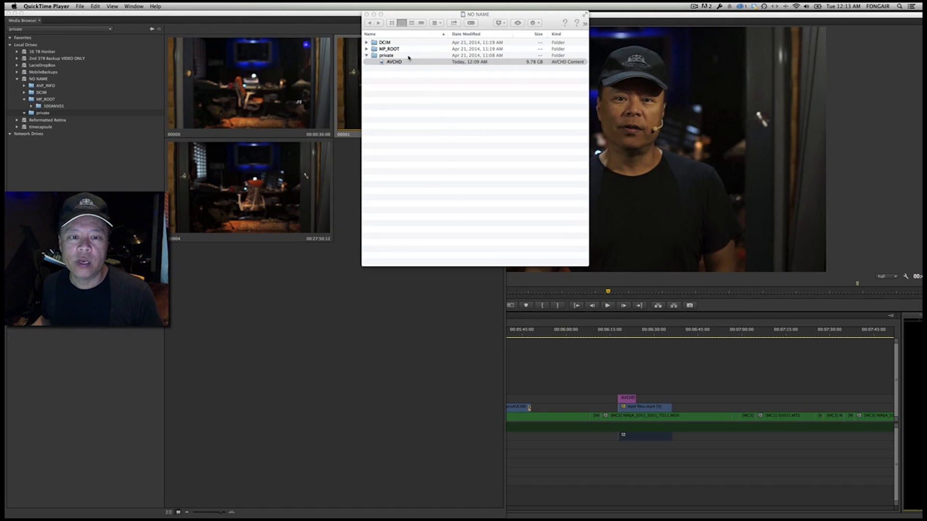
left_click(393, 62)
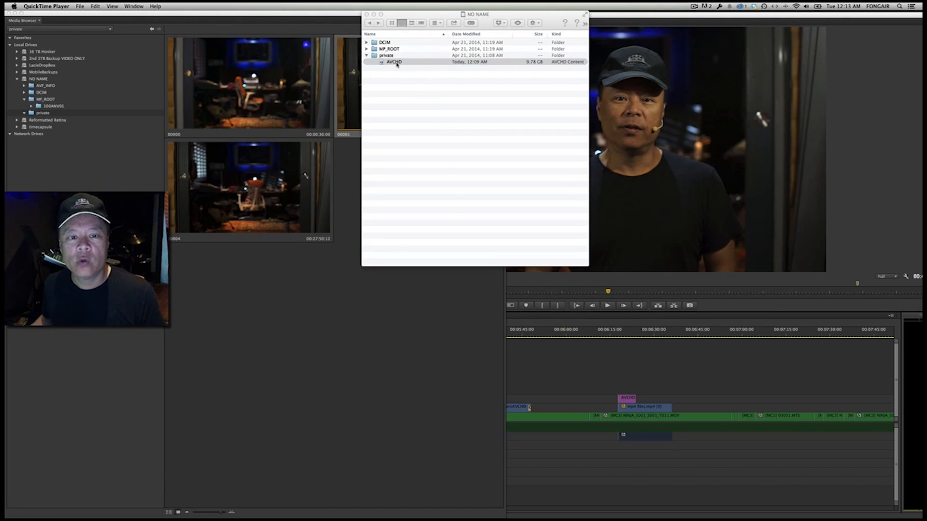
double_click(394, 62)
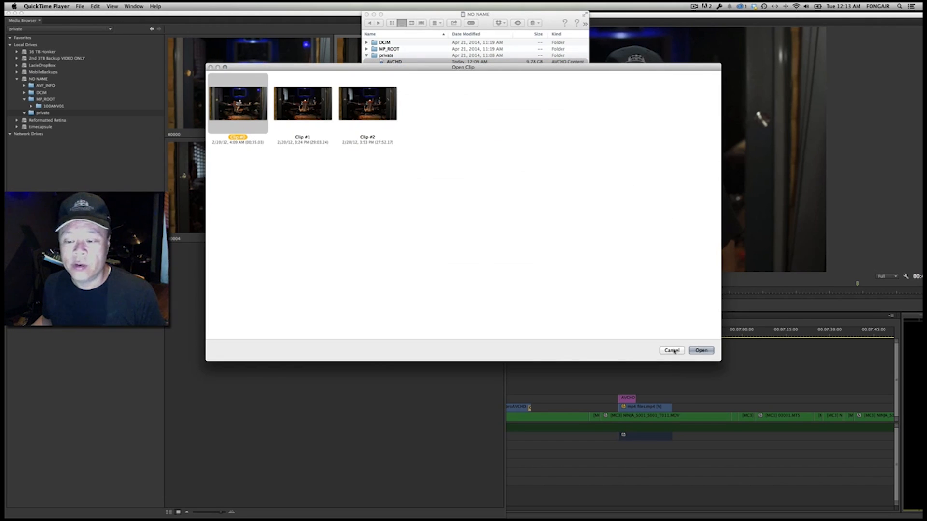
left_click(671, 350)
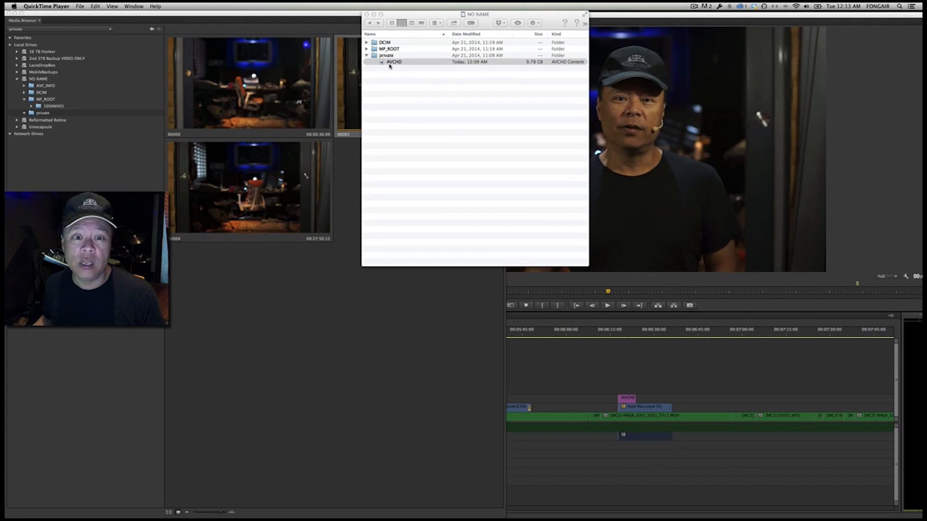